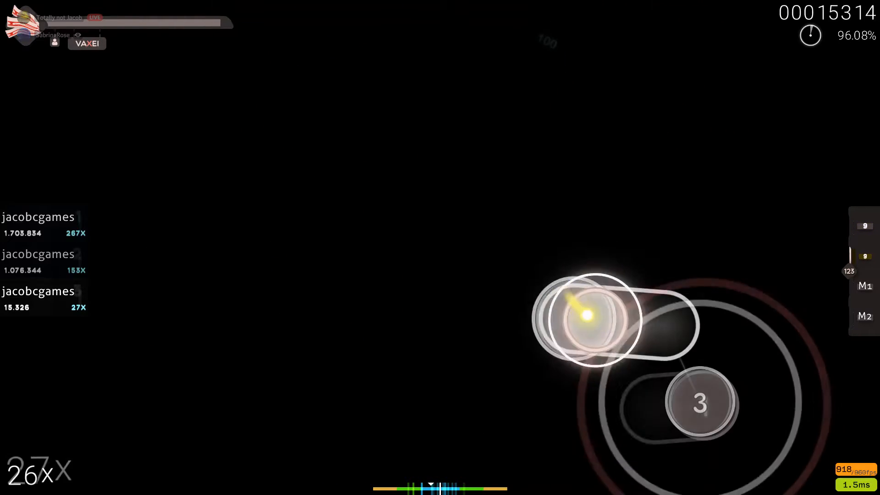
{"action": "mouse_move", "coordinate": [455, 212]}
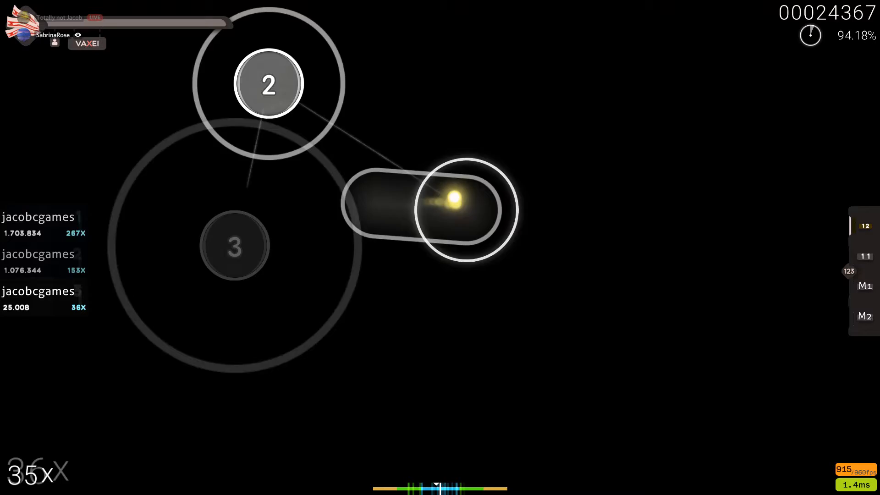